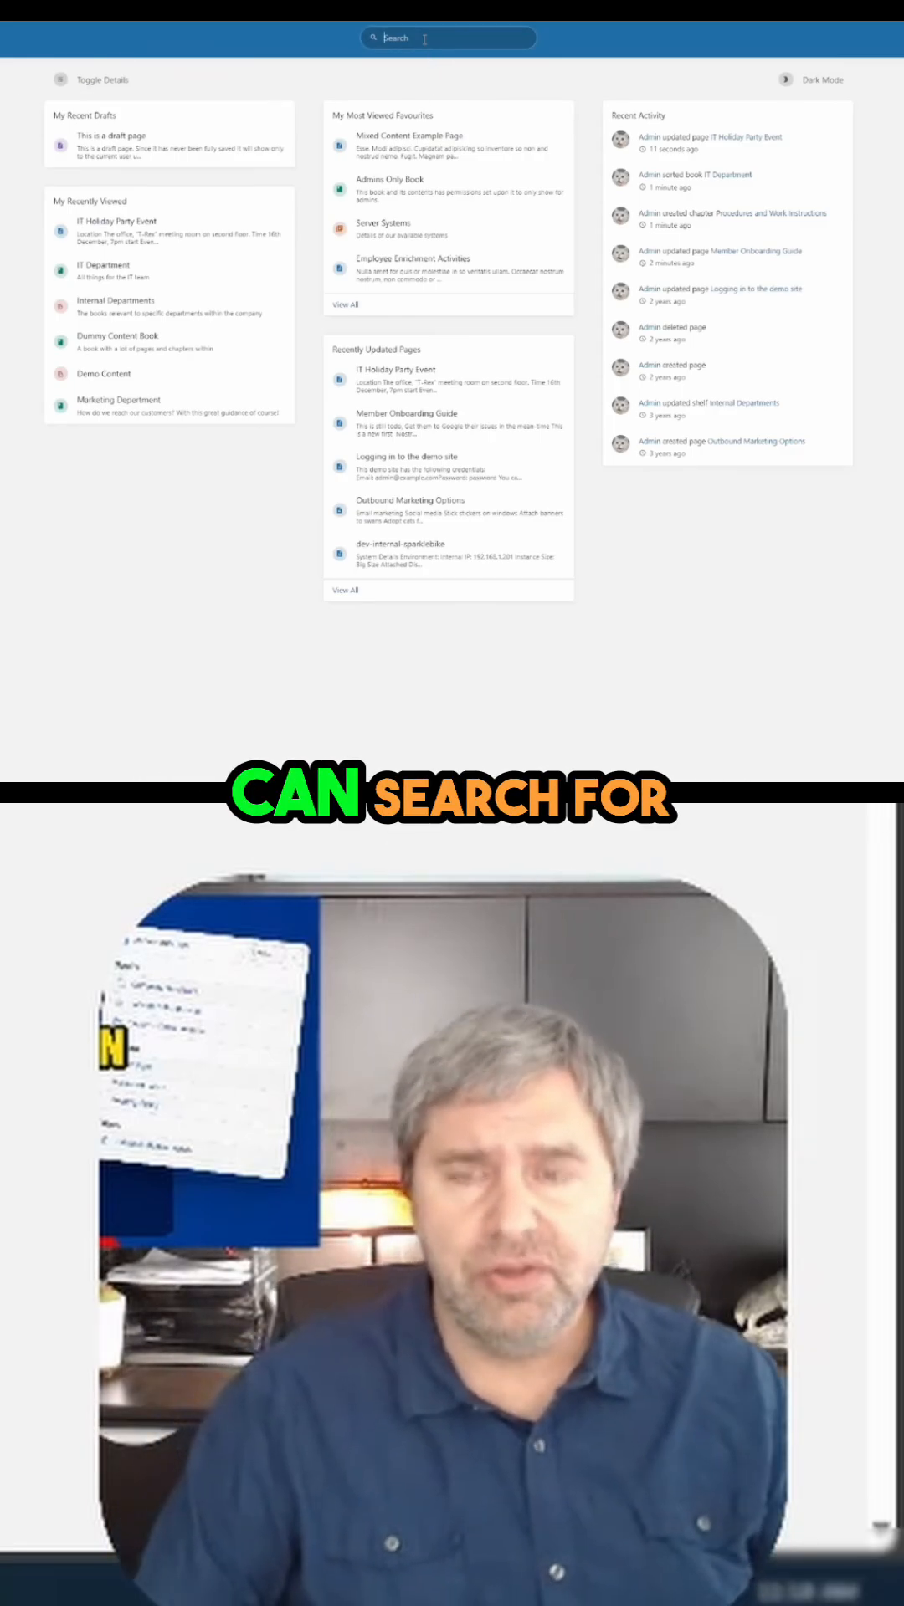
- Preview header search results for 'it' and 'password' before browsing the Books list
{"action": "type", "text": "it"}
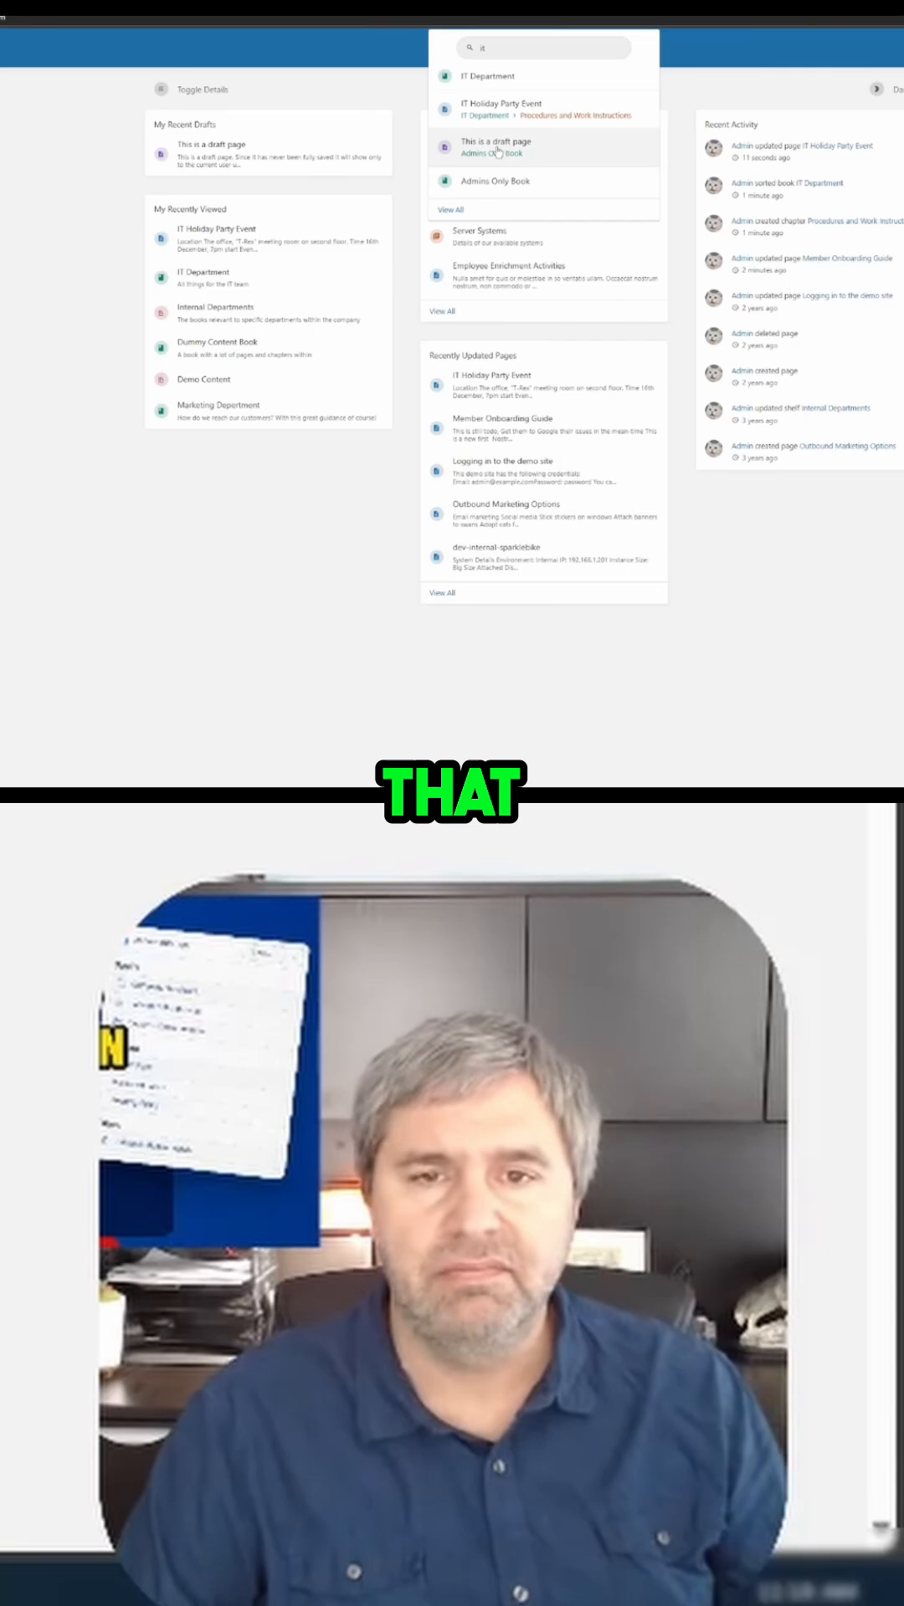
{"action": "type", "text": "password"}
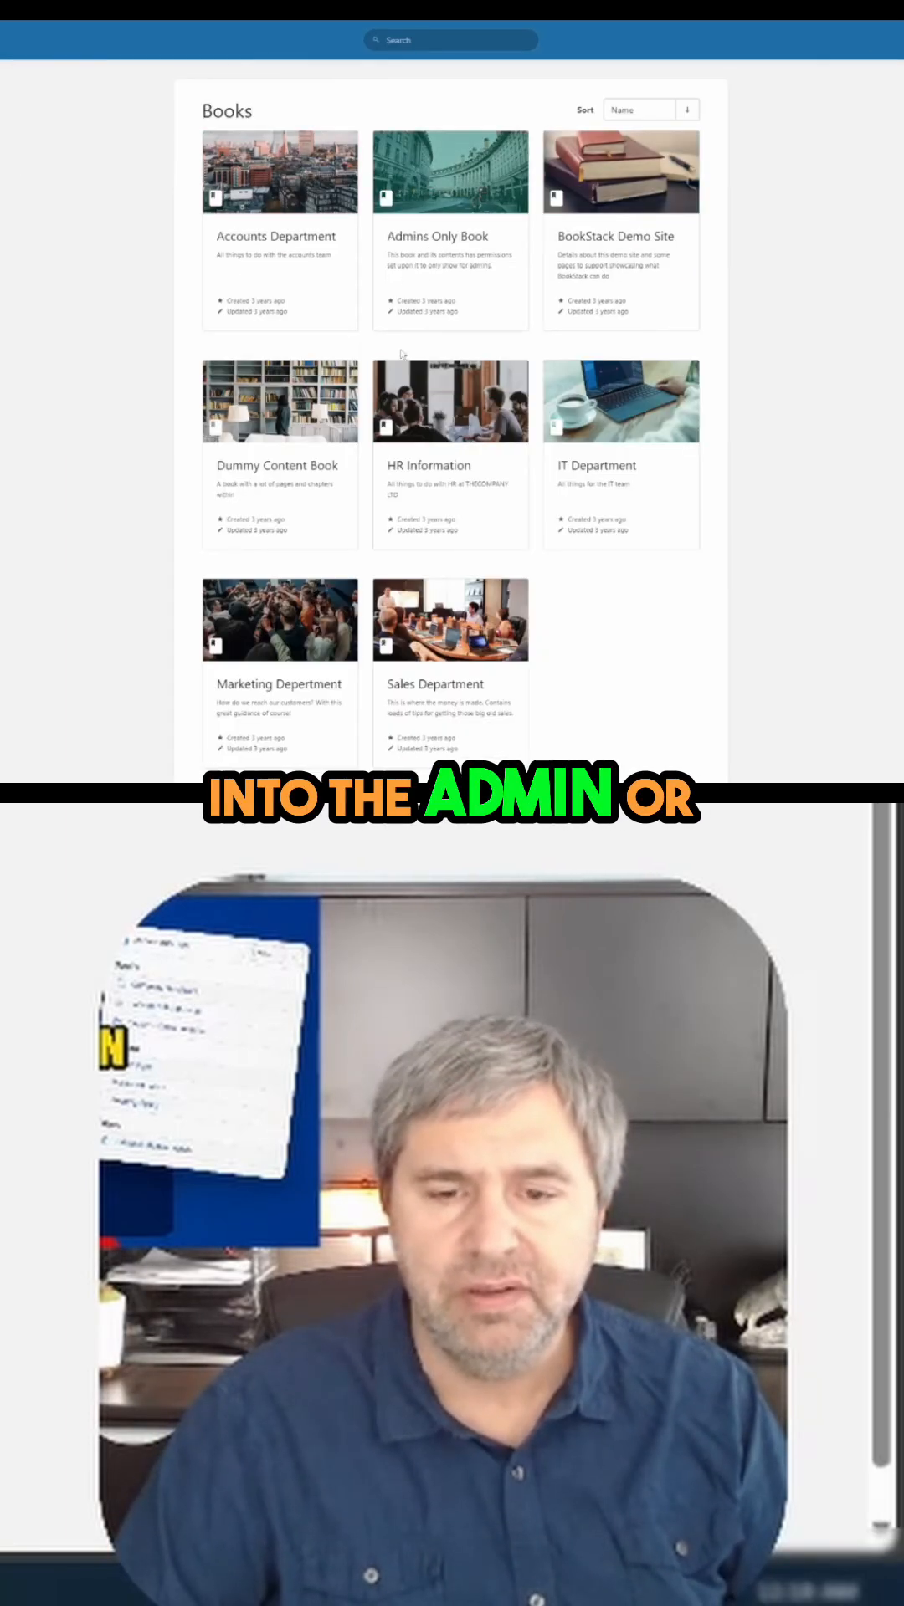
- Go into the IT Department book and open its IT Holiday Party Event page
{"action": "left_click", "coordinate": [620, 401]}
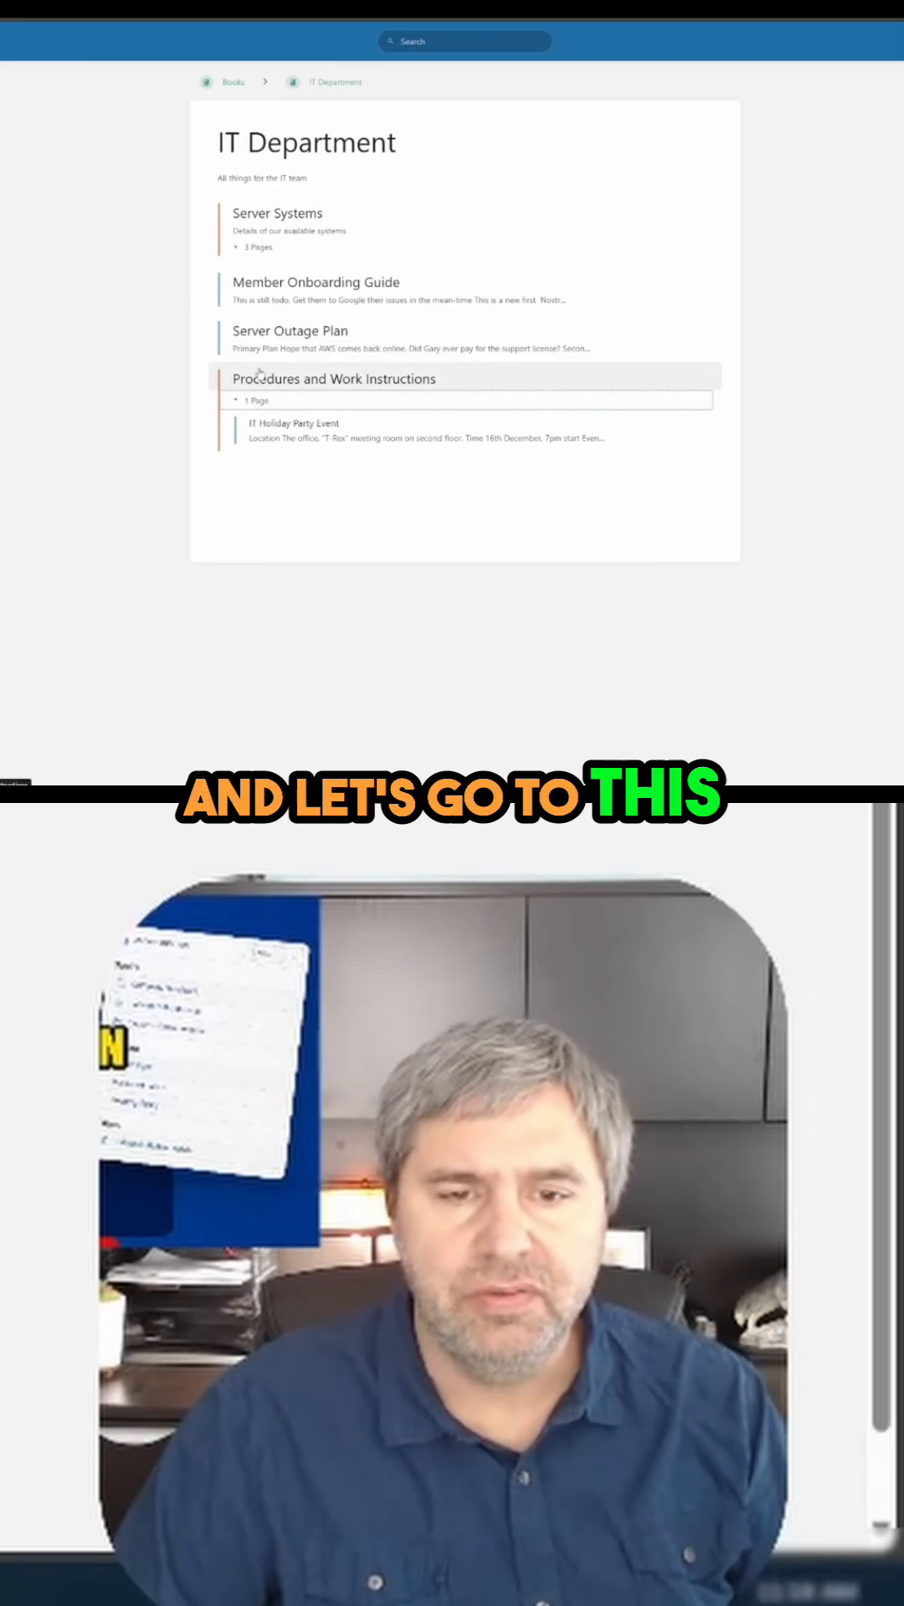
{"action": "left_click", "coordinate": [293, 424]}
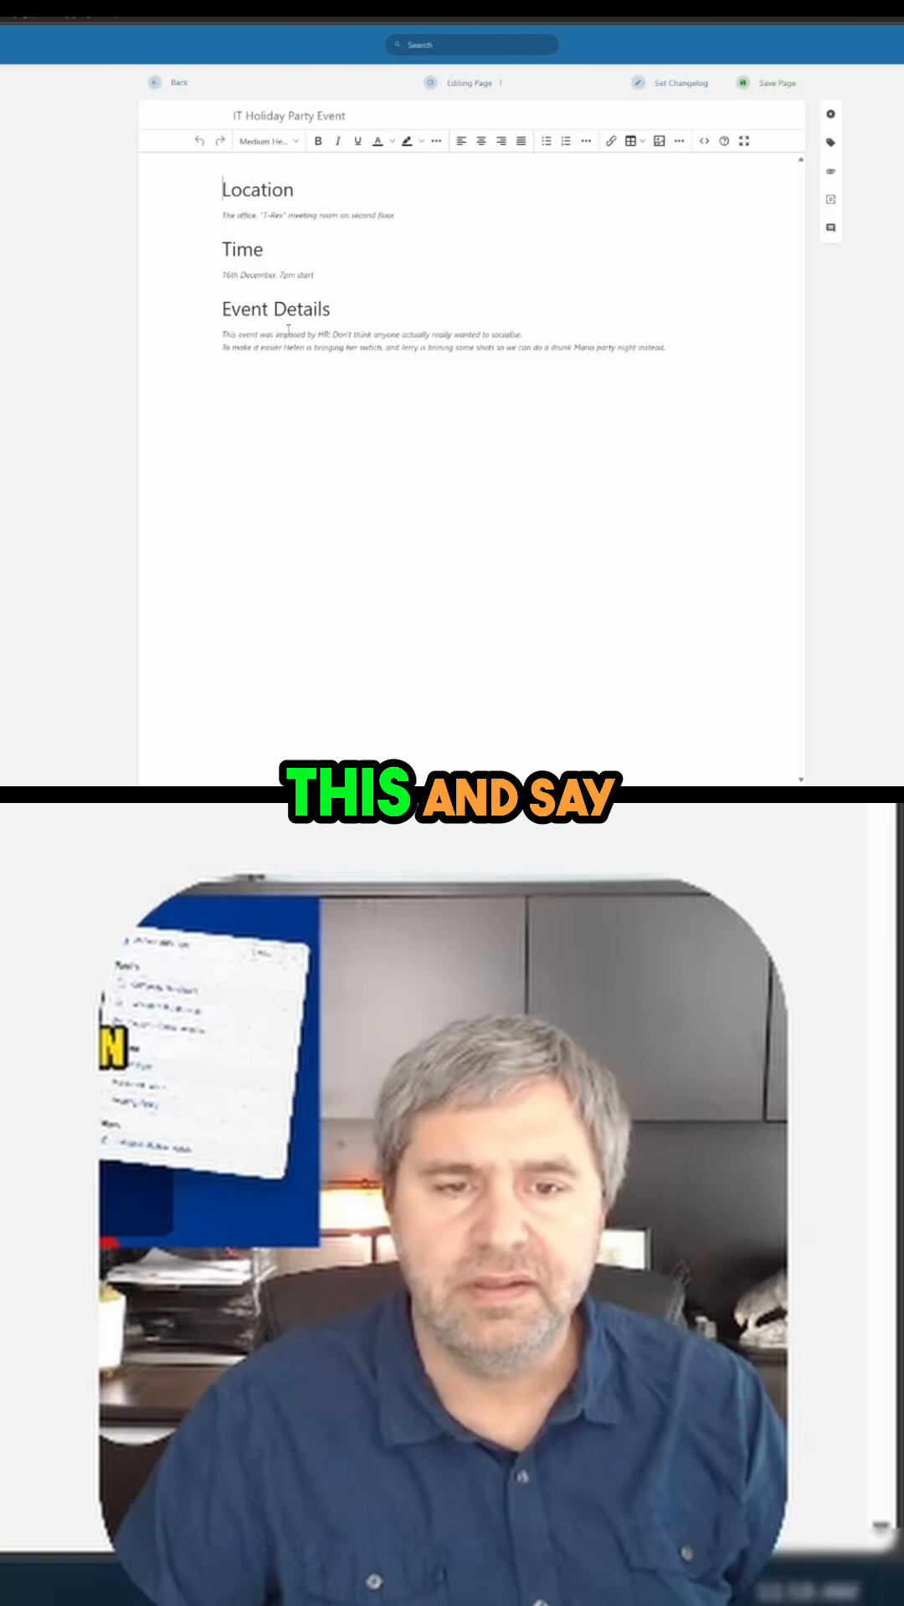
- Add 'passwords must be 12 in length' below Event Details, save, and return home
{"action": "type", "text": "pa"}
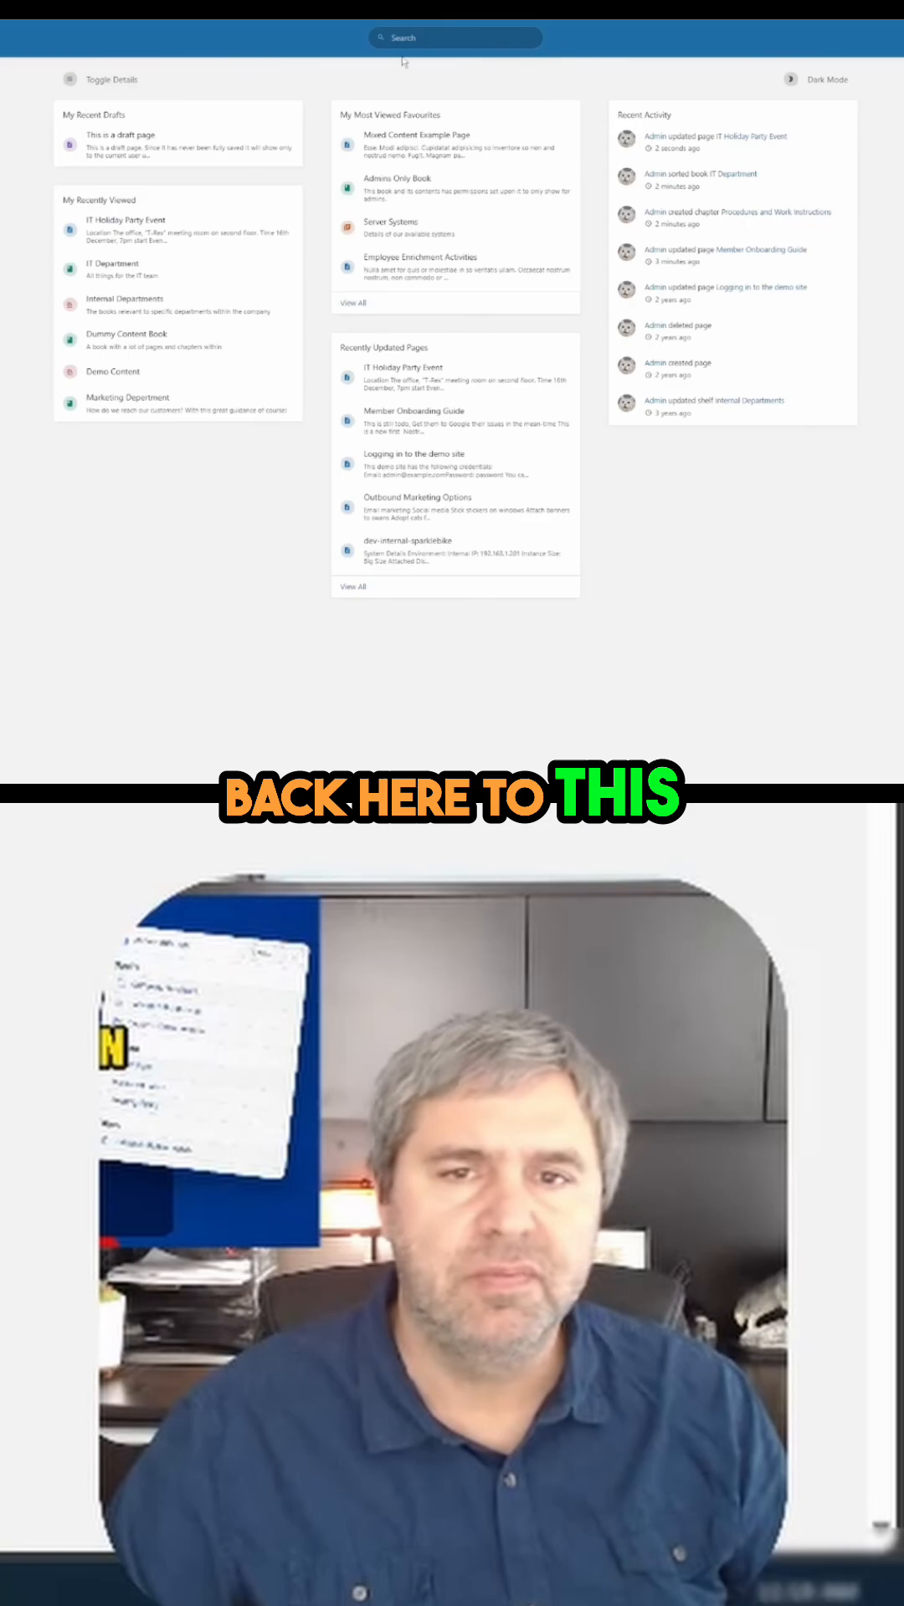
- Search 'password' in the header and open the IT Holiday Party Event result
{"action": "type", "text": "password"}
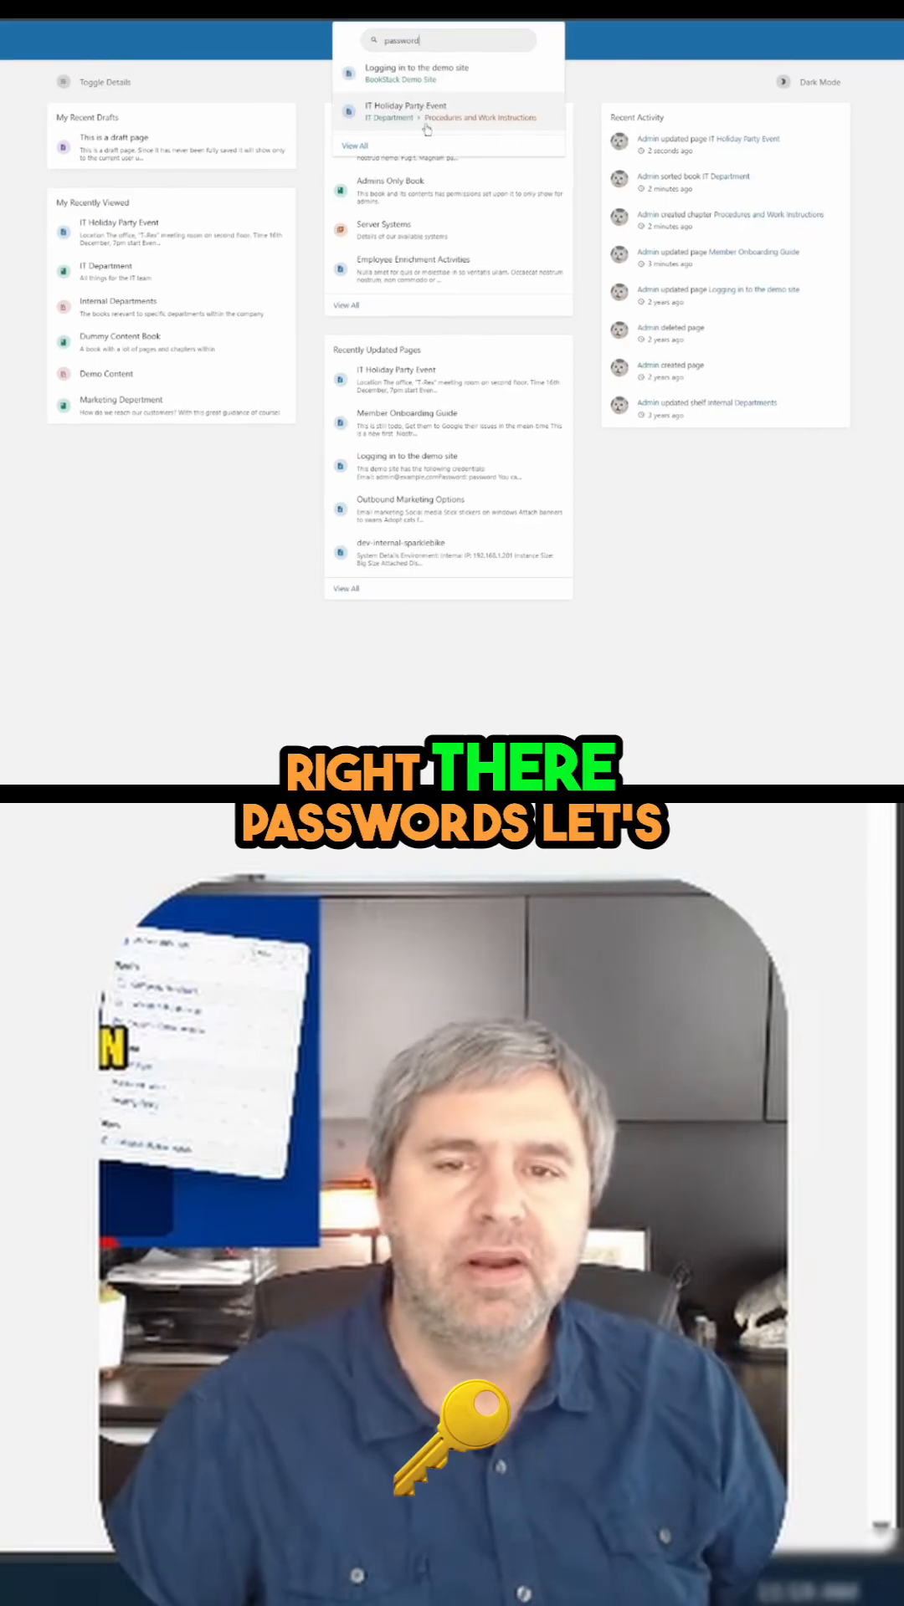
{"action": "left_click", "coordinate": [407, 110]}
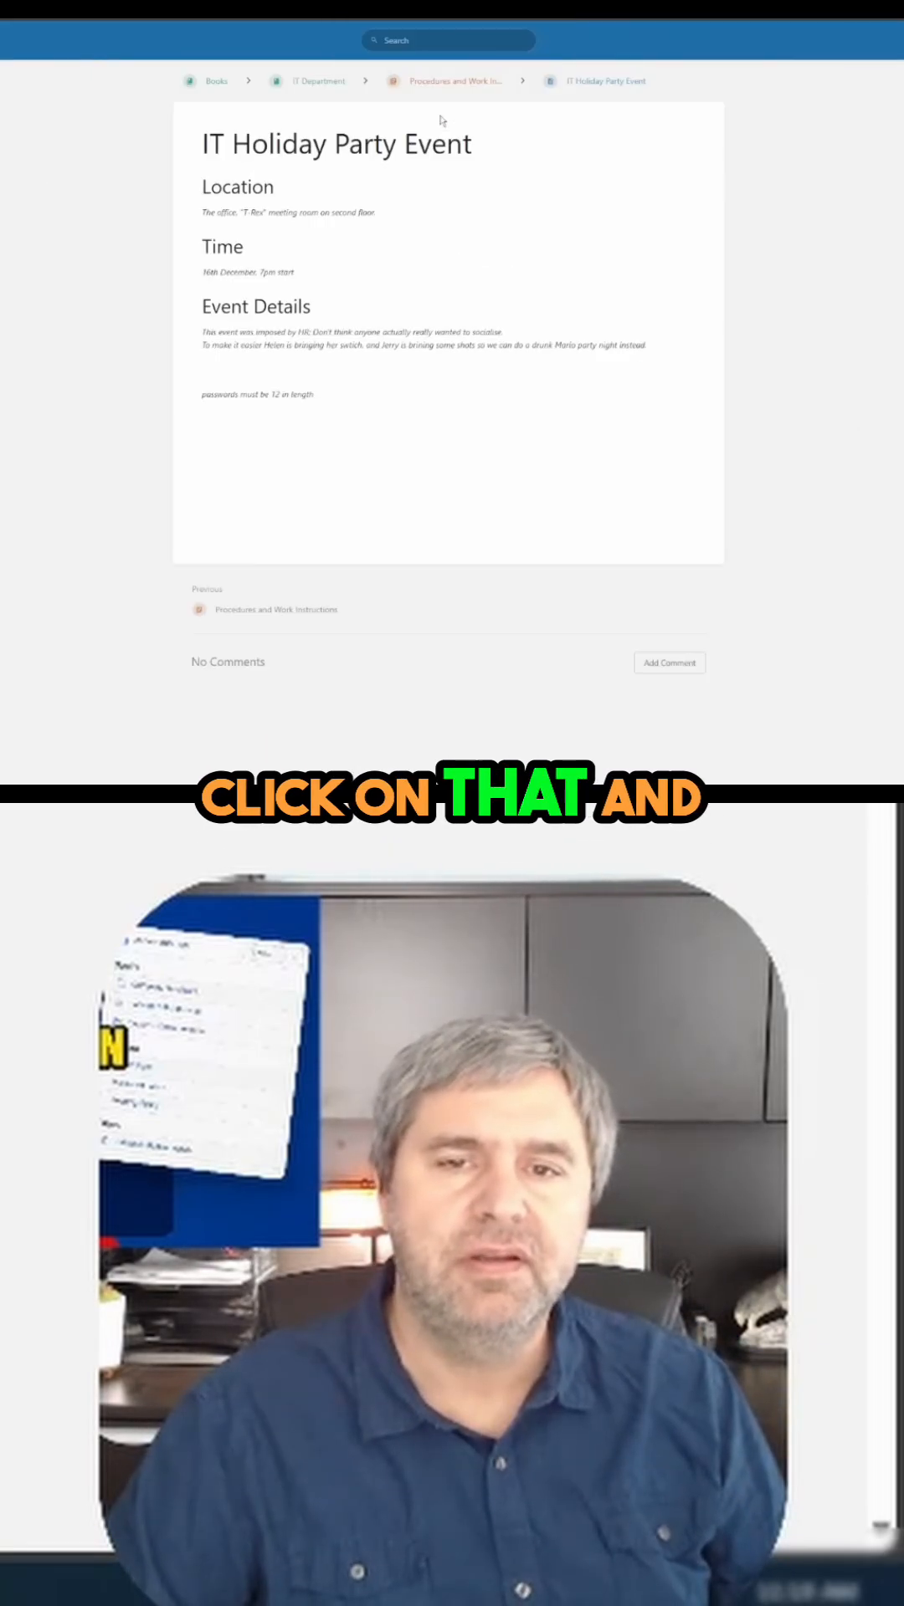